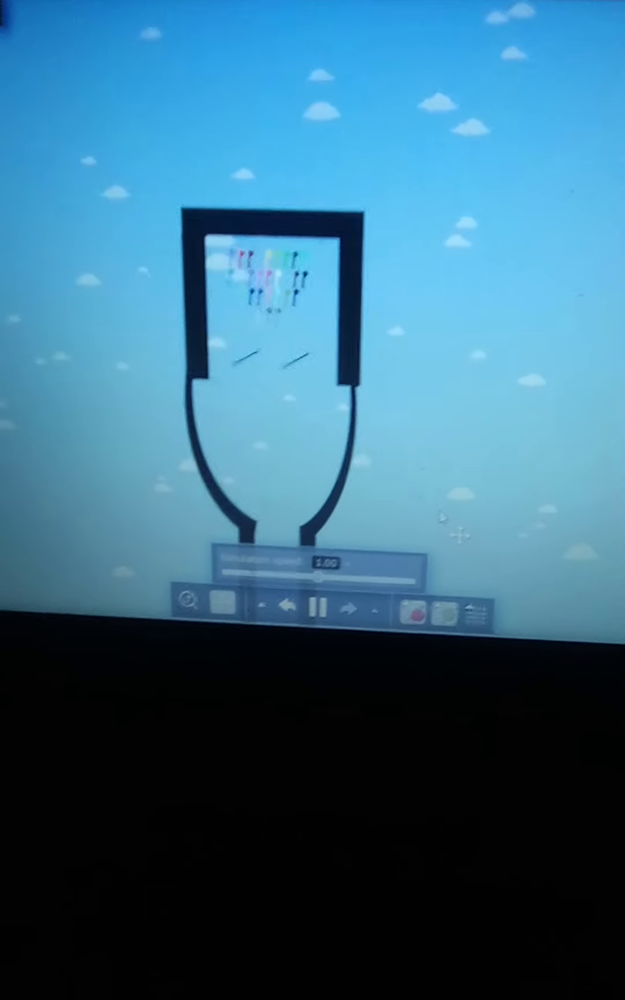
- Let the figures fall through the bottle neck onto the two angled bars
left_click(320, 612)
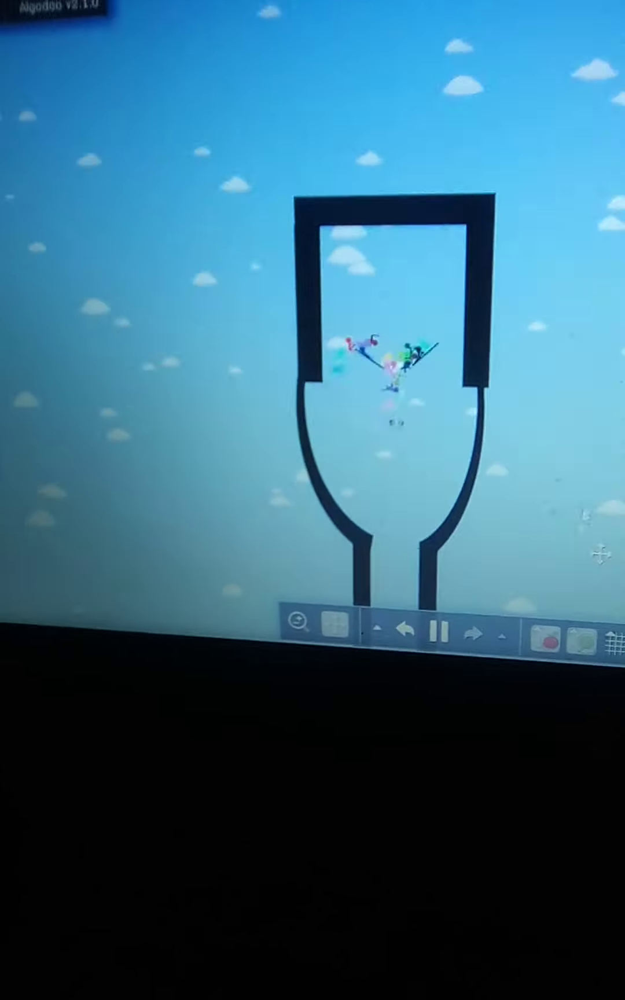